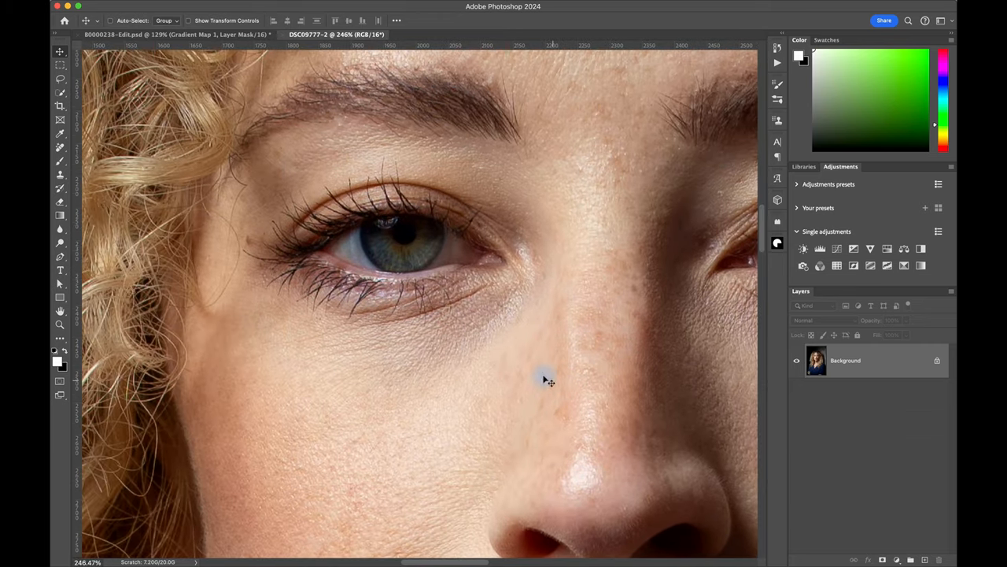
Begin tracing the first eye's sclera outline with the Pen tool
click(60, 256)
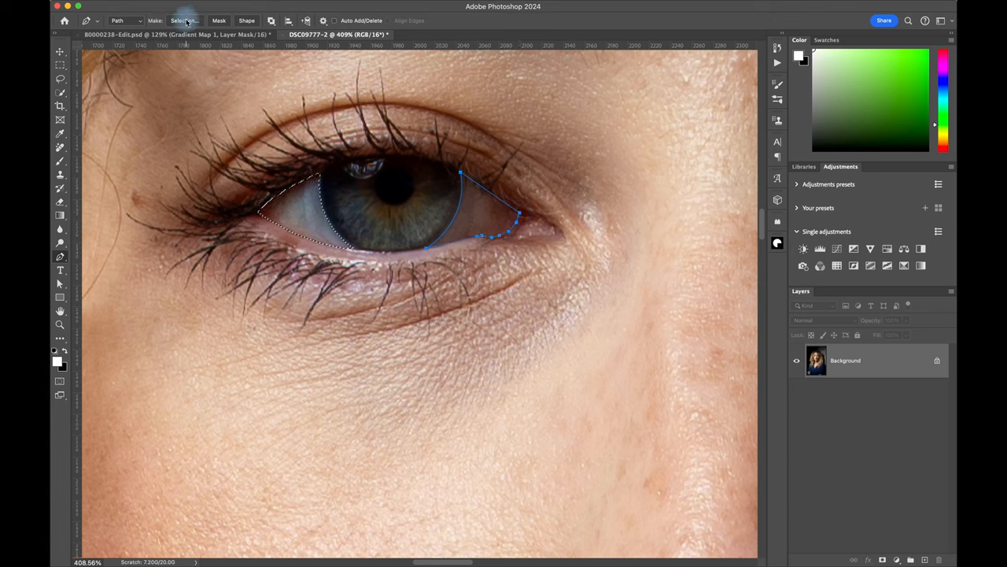
Add the first eye's traced path to the selection, then convert the second eye's path too
click(184, 20)
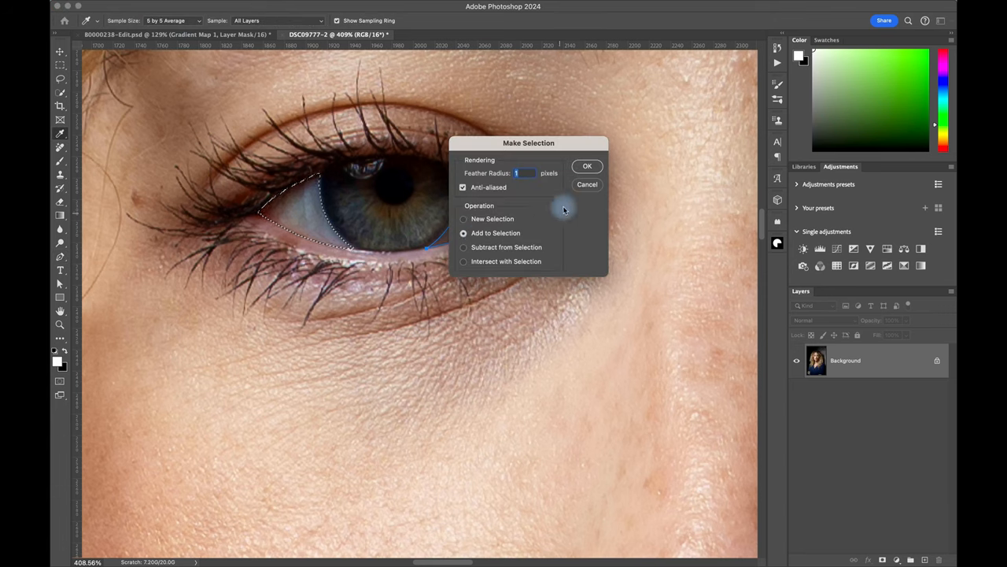
click(586, 166)
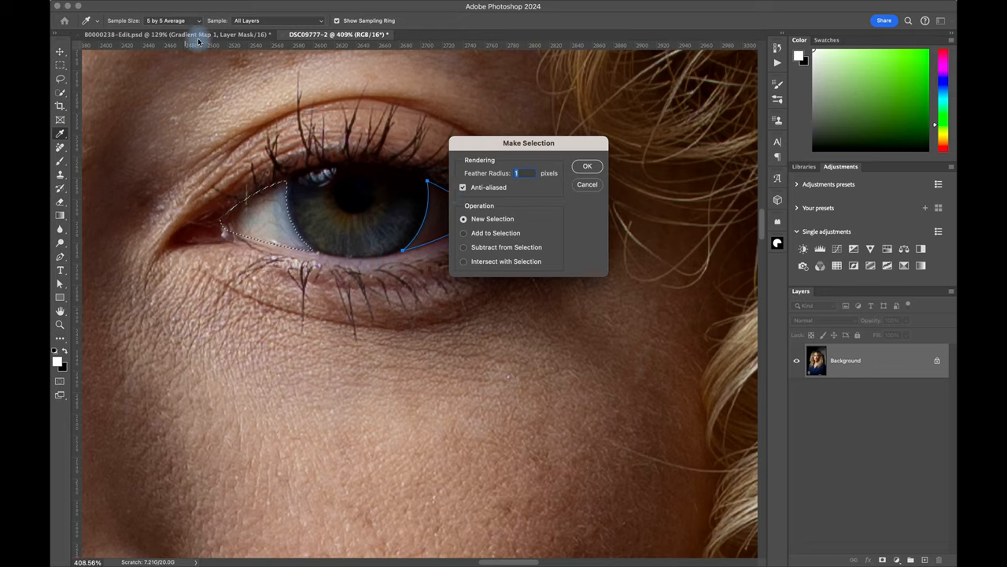
click(587, 166)
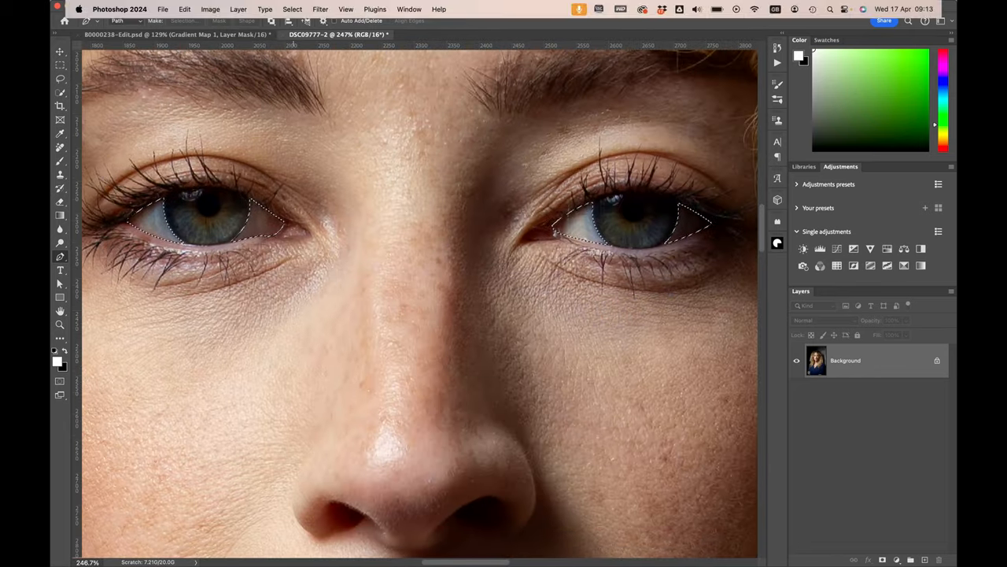
Save the eye-whites selection as a new channel named 'Eye Sc'
click(291, 8)
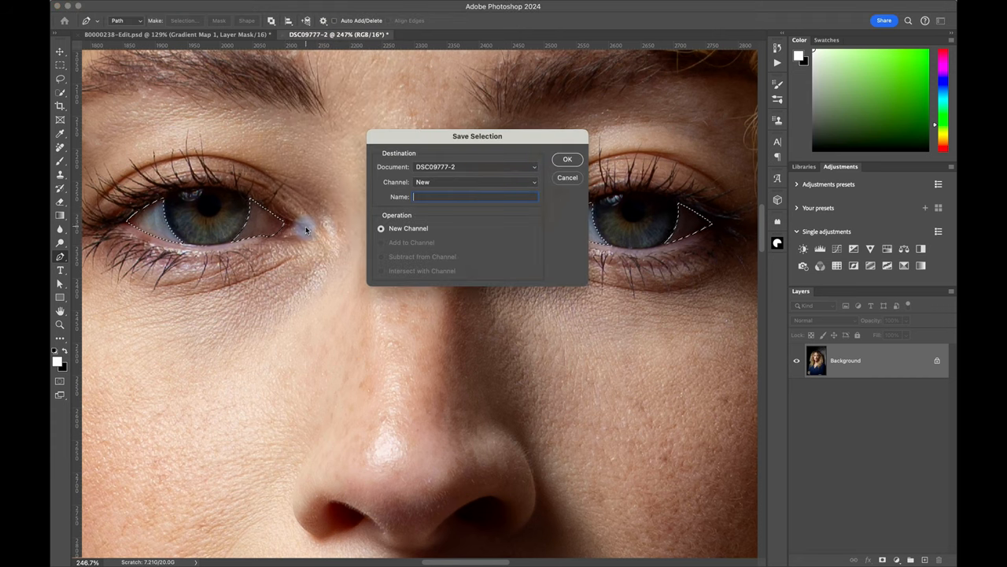
text(Eye Scl)
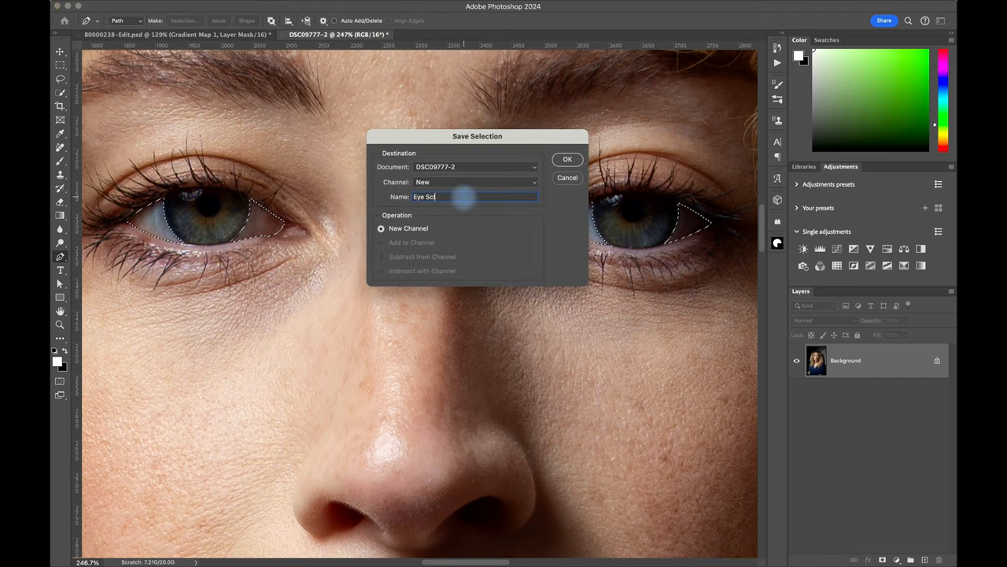
click(567, 159)
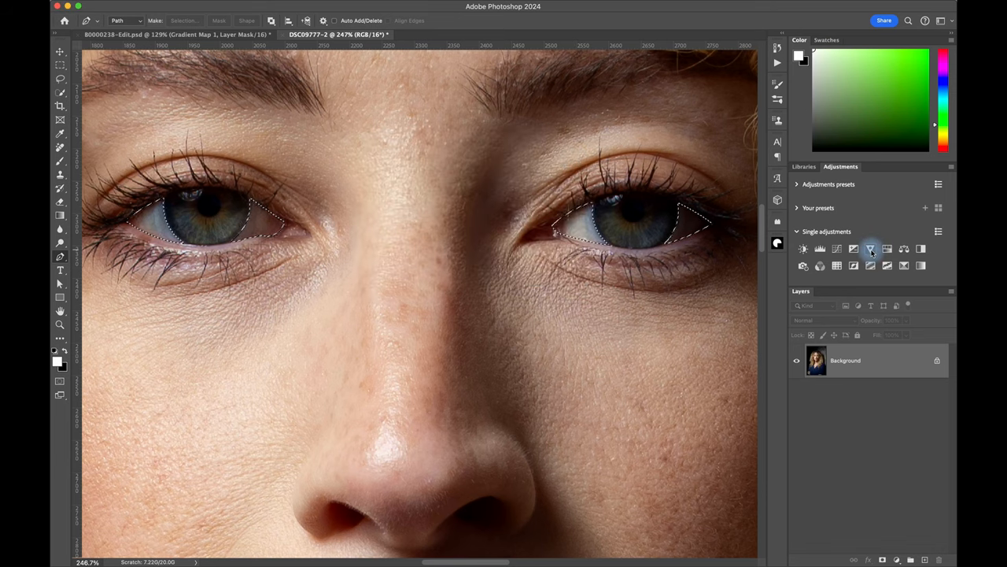
Add a Vibrance layer over the eye whites and lower its Saturation slider
click(870, 249)
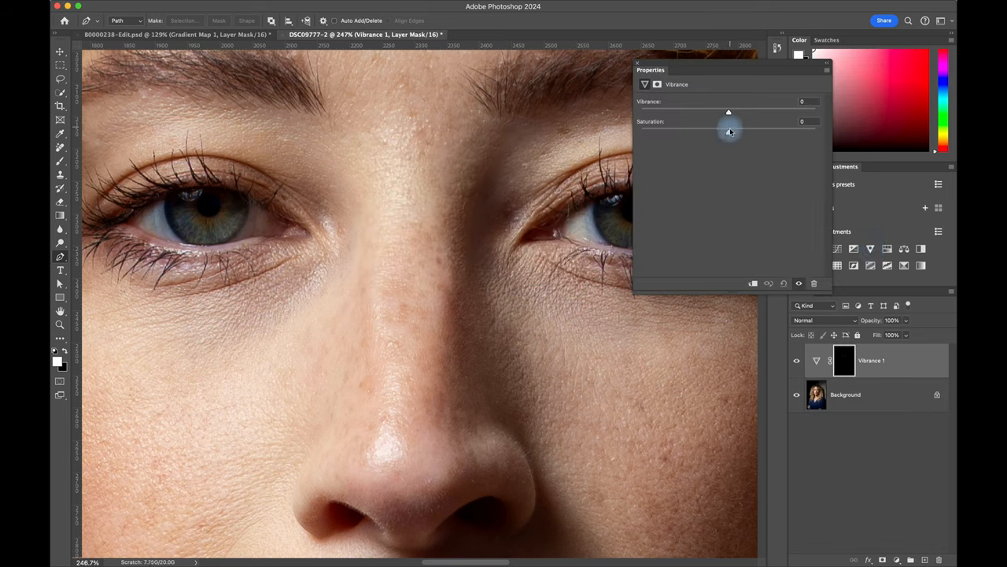
drag(728, 131, 693, 131)
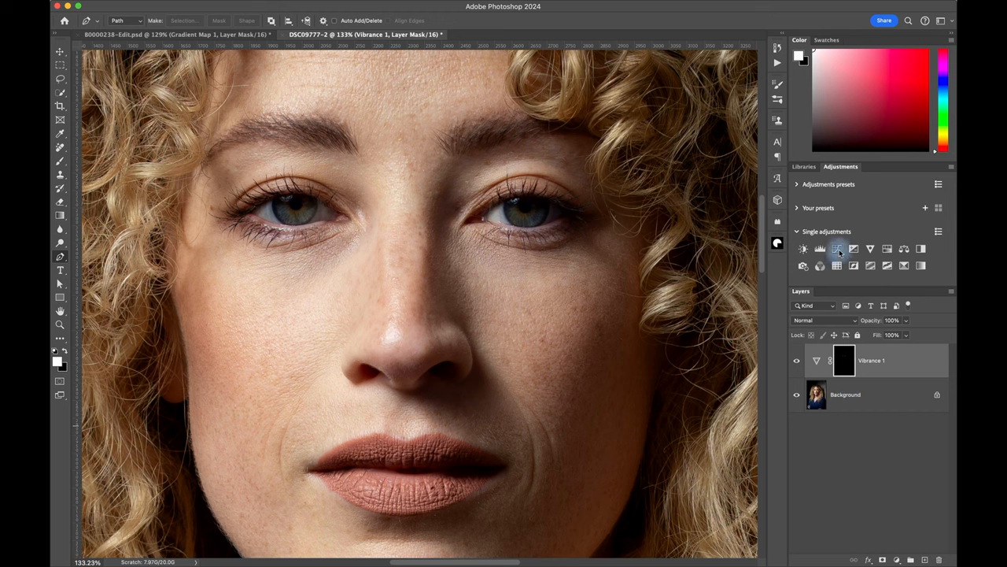
Add a Curves layer with the curve pulled up to brighten, and pick the Brush
click(836, 248)
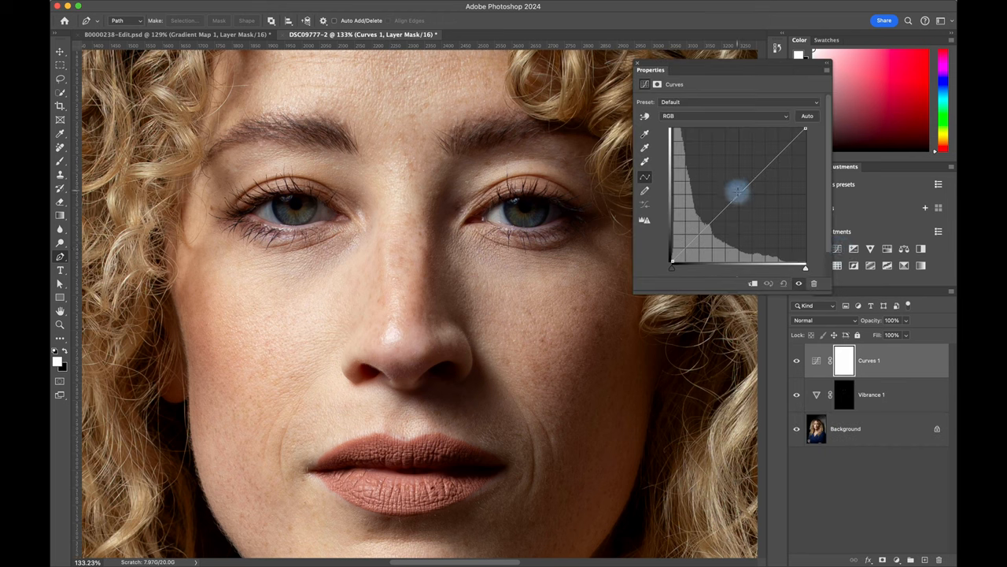
drag(736, 193, 724, 182)
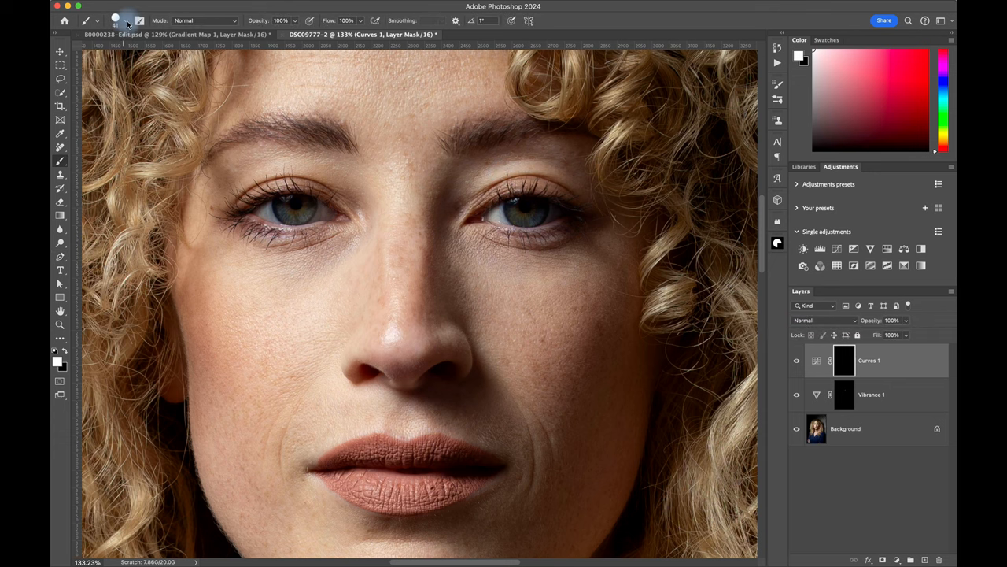
click(115, 20)
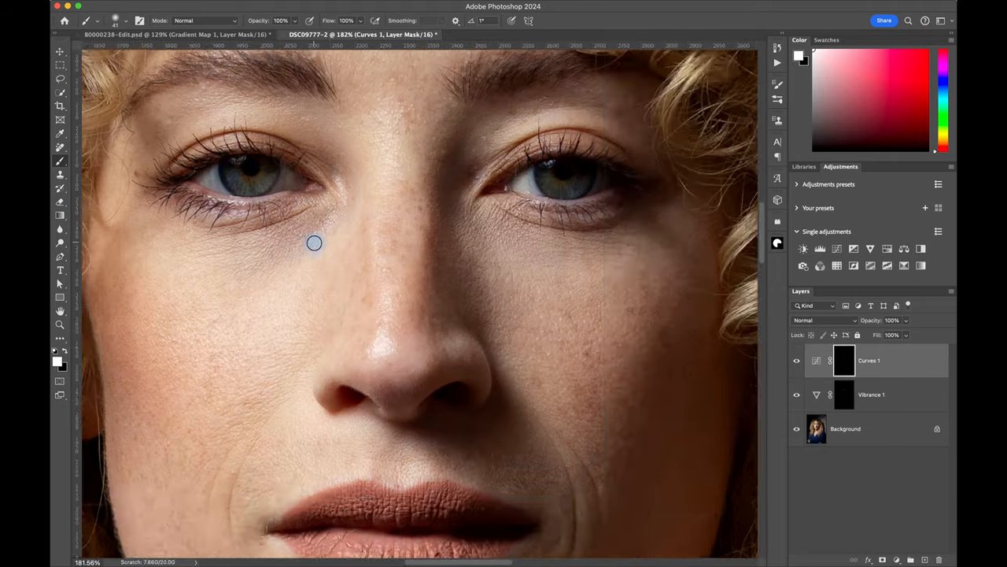
Reload the saved eye-whites selection via Select > Load Selection
click(292, 9)
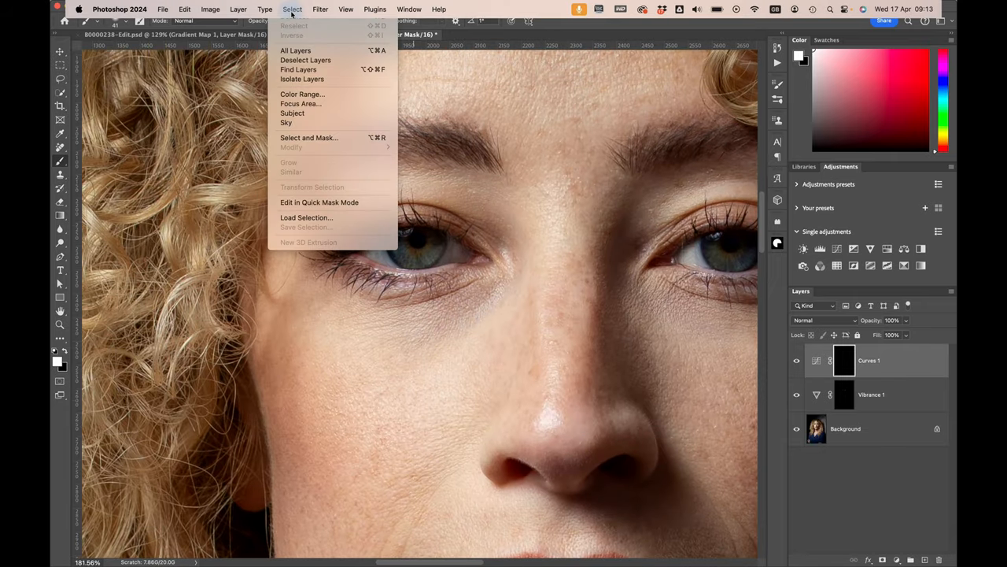
click(306, 217)
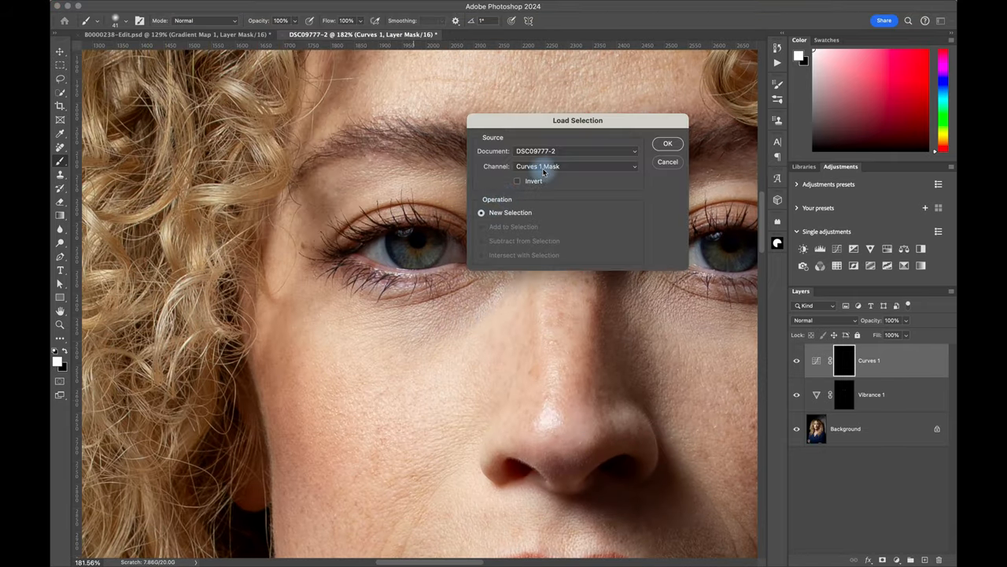
click(668, 143)
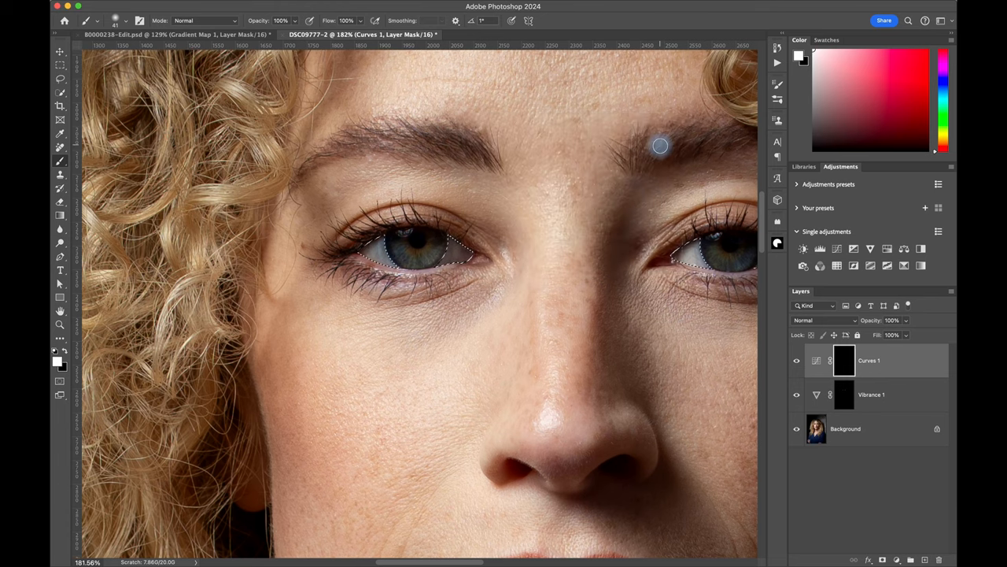
mouse_move(566, 325)
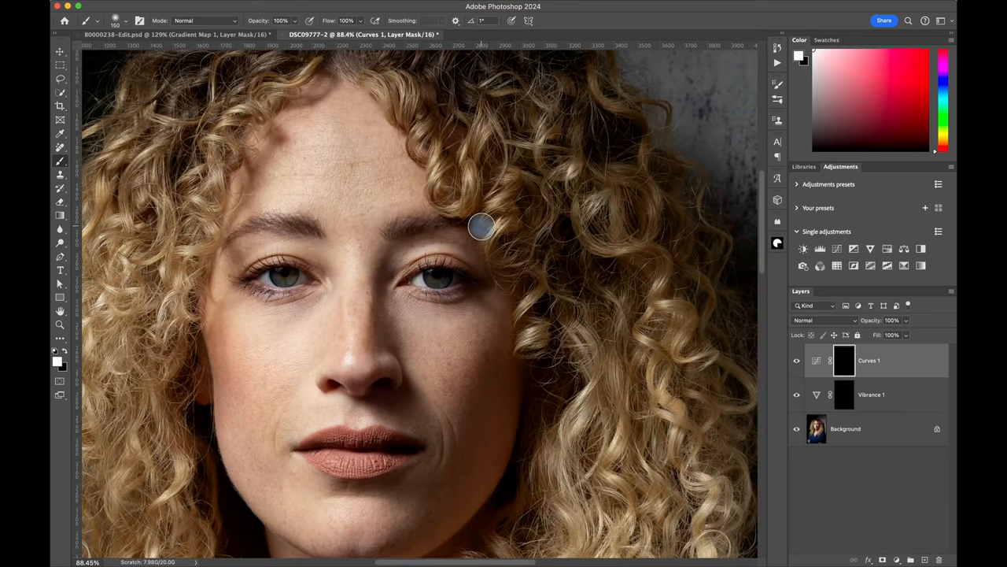
Hide the Curves 1 layer to compare the eyes before and after
click(797, 360)
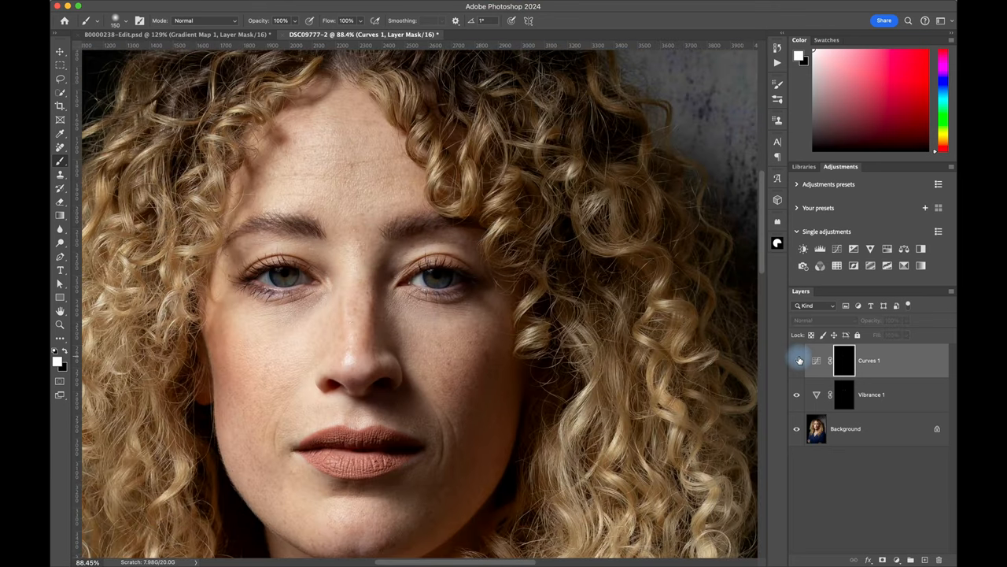